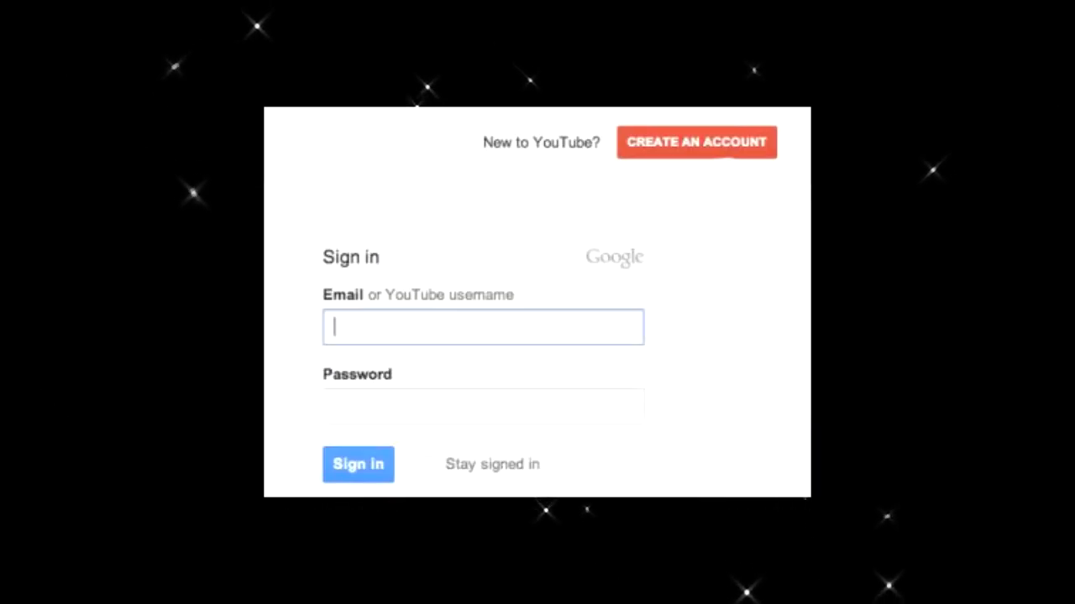
Sign in and go to the channel's own page with its banner
{"action": "left_click", "coordinate": [695, 141]}
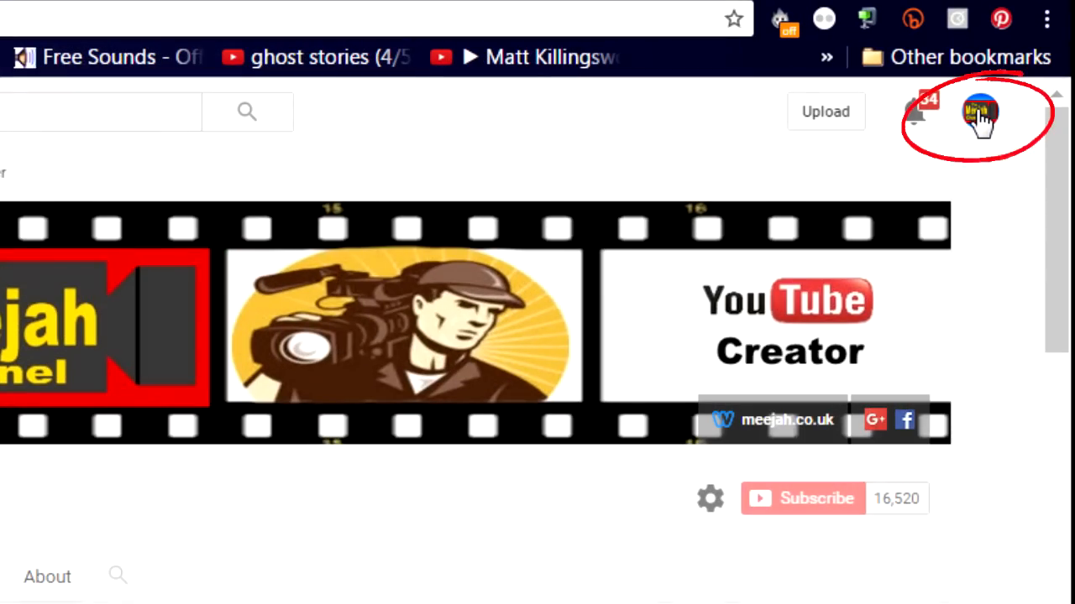
Go from the account menu to Creator Studio and expand the Create tools
{"action": "left_click", "coordinate": [981, 111]}
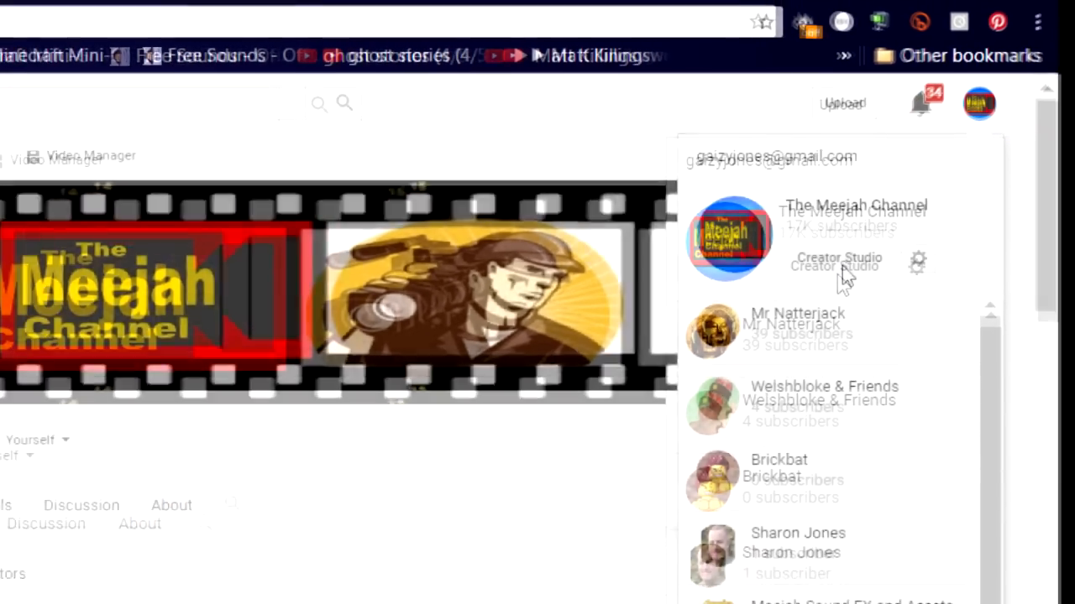
{"action": "left_click", "coordinate": [837, 258]}
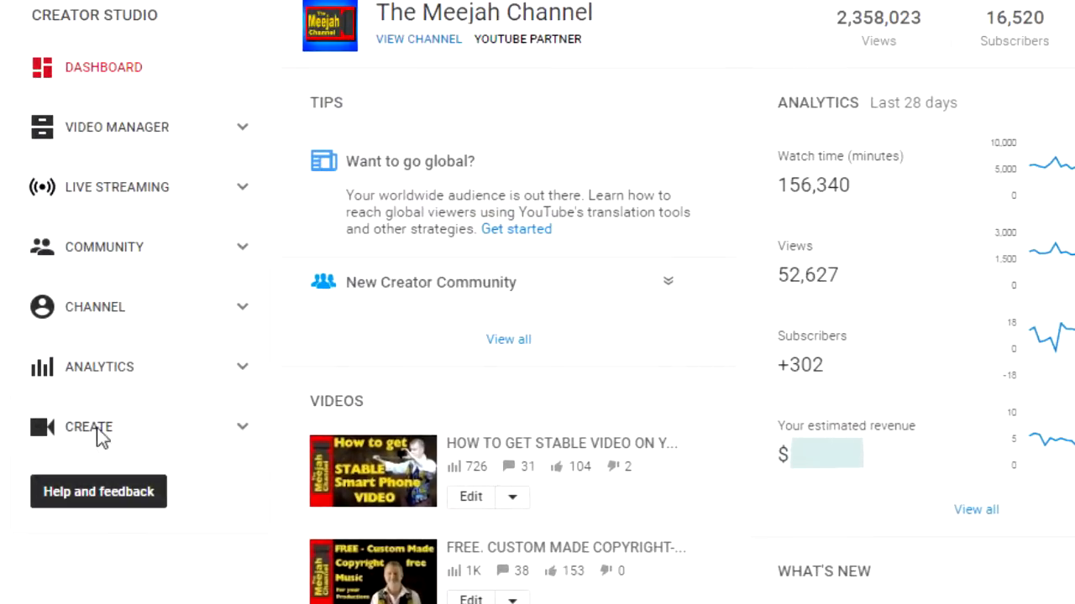
{"action": "left_click", "coordinate": [87, 426]}
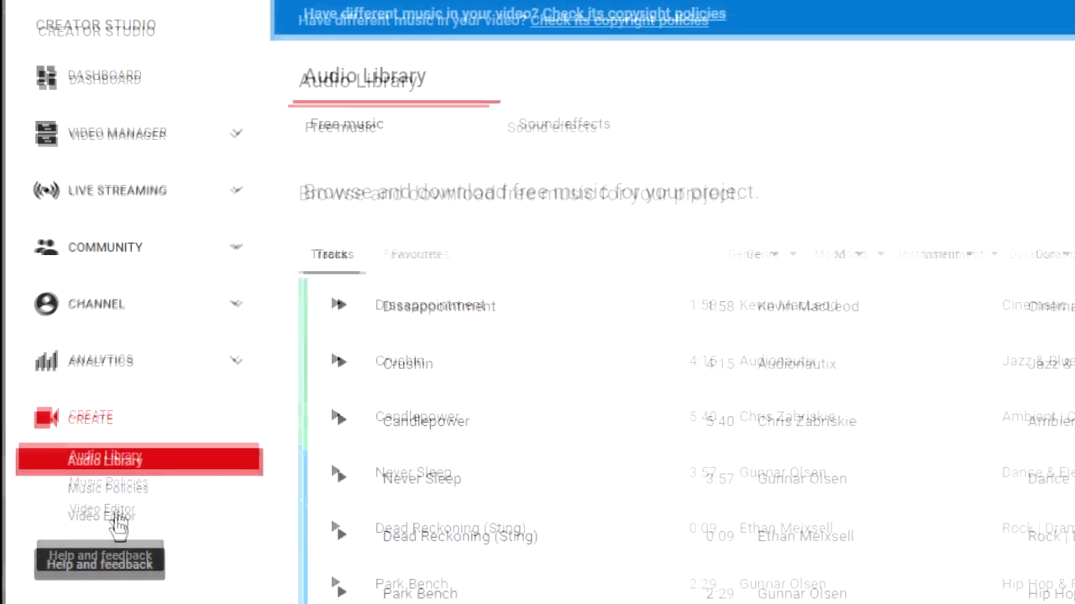
Start a new Video Editor project showing the Creative Commons sample clips
{"action": "left_click", "coordinate": [102, 510]}
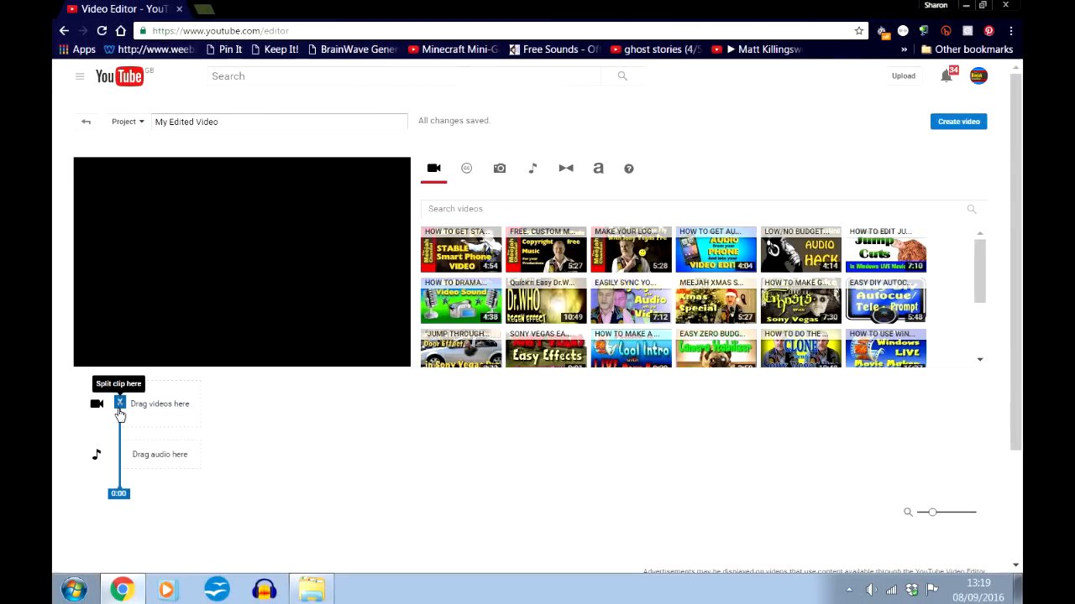
{"action": "mouse_move", "coordinate": [518, 413]}
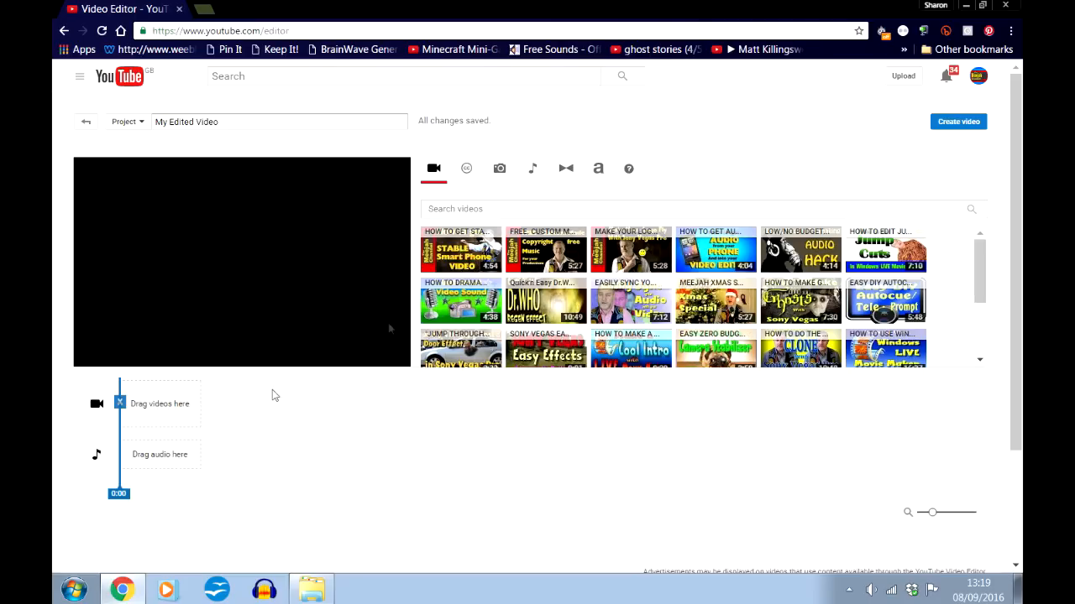
{"action": "mouse_move", "coordinate": [154, 421]}
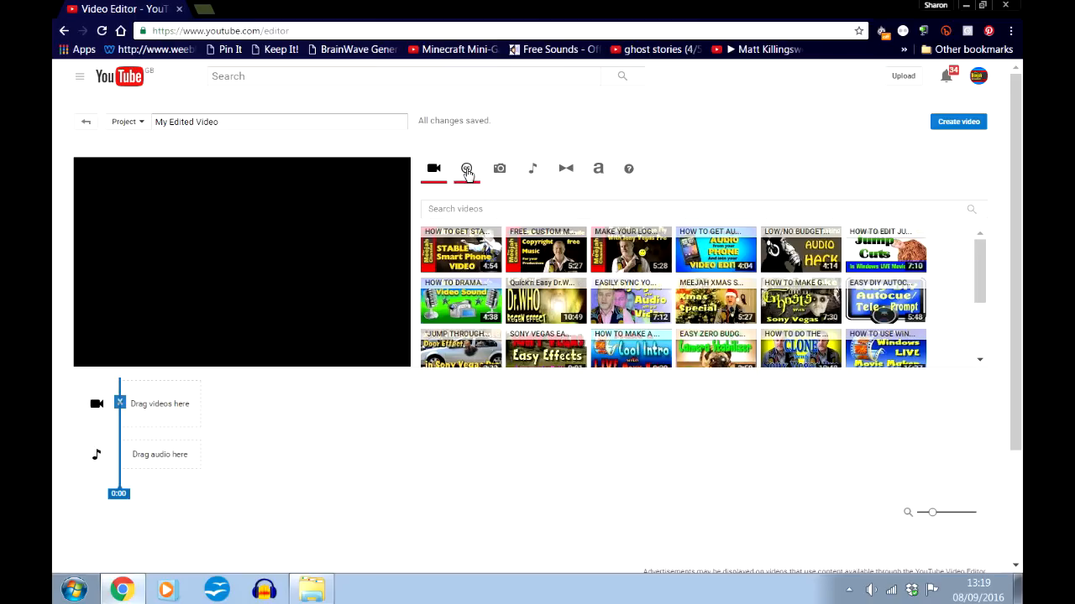
{"action": "left_click", "coordinate": [467, 168]}
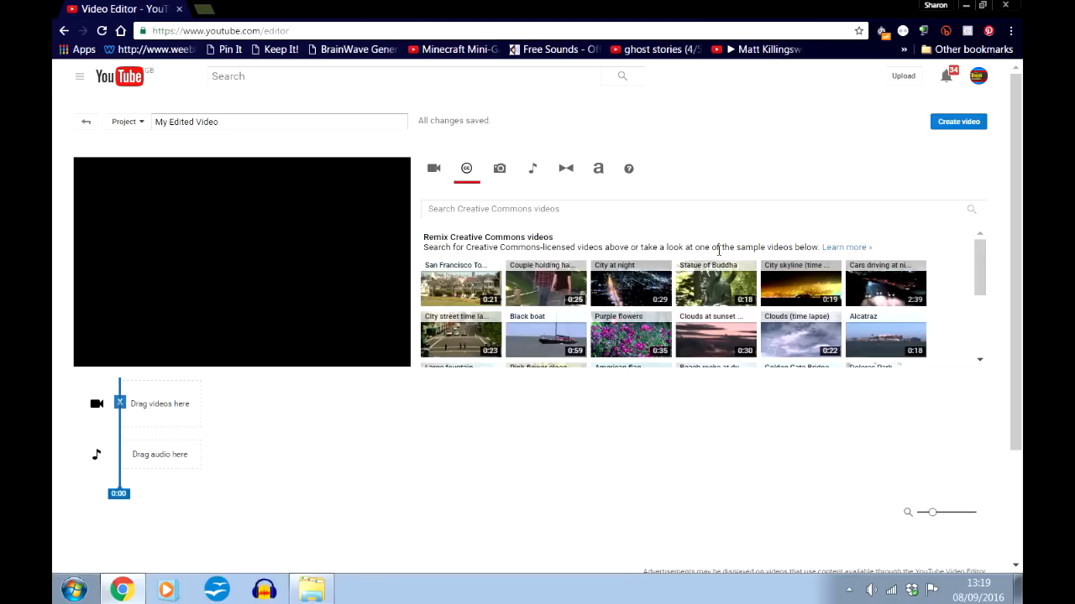
{"action": "mouse_move", "coordinate": [195, 460]}
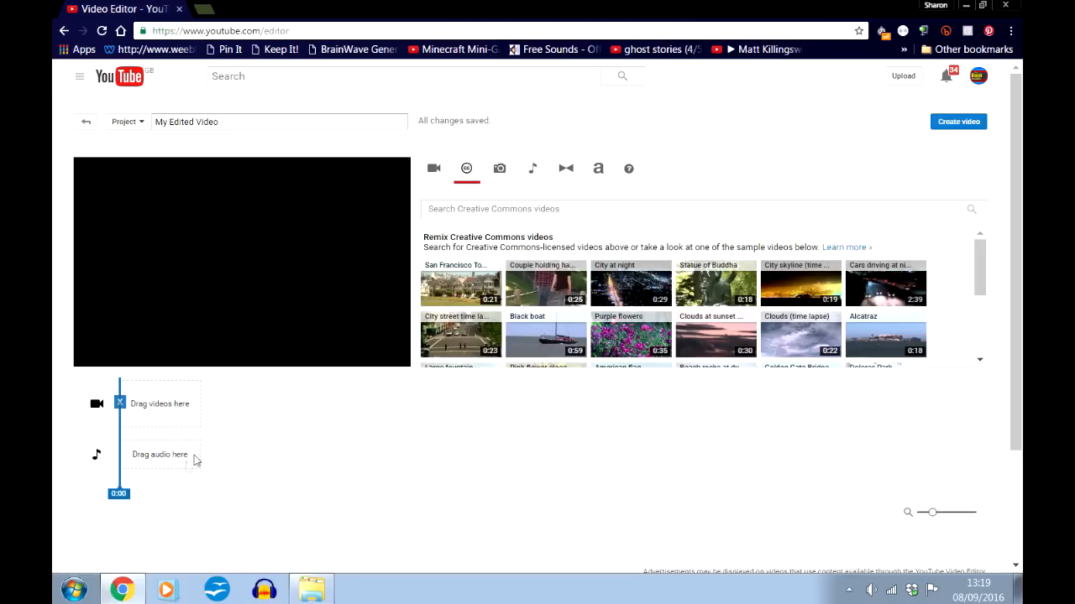
{"action": "mouse_move", "coordinate": [232, 445]}
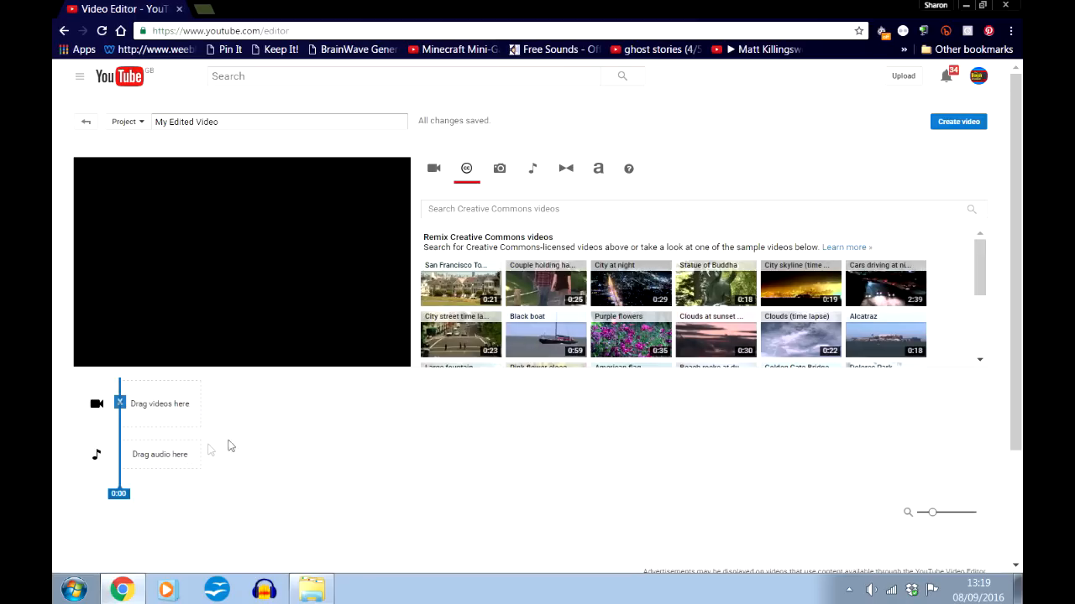
{"action": "mouse_move", "coordinate": [469, 374]}
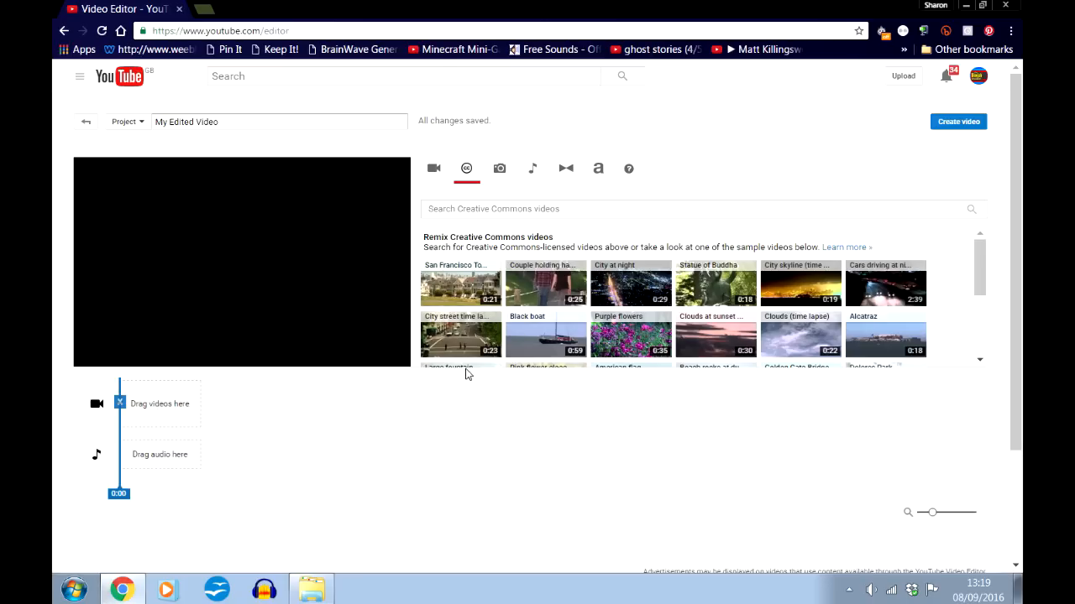
{"action": "mouse_move", "coordinate": [546, 288]}
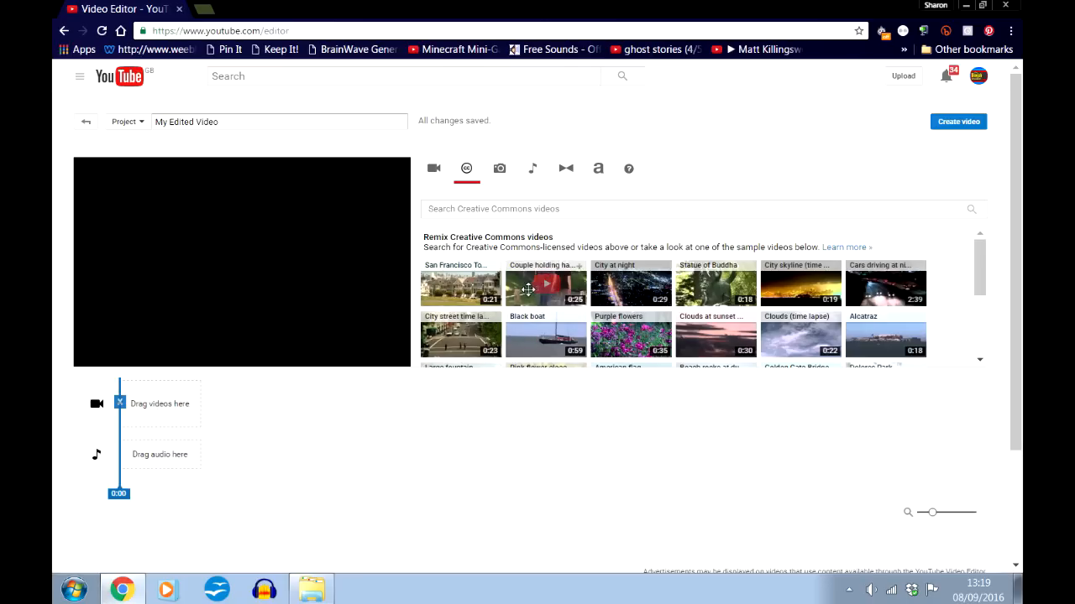
Add a walking sample clip to the video track, leaving brightness at 0 and quick fixes off
{"action": "left_click_drag", "start_coordinate": [546, 287], "coordinate": [201, 433]}
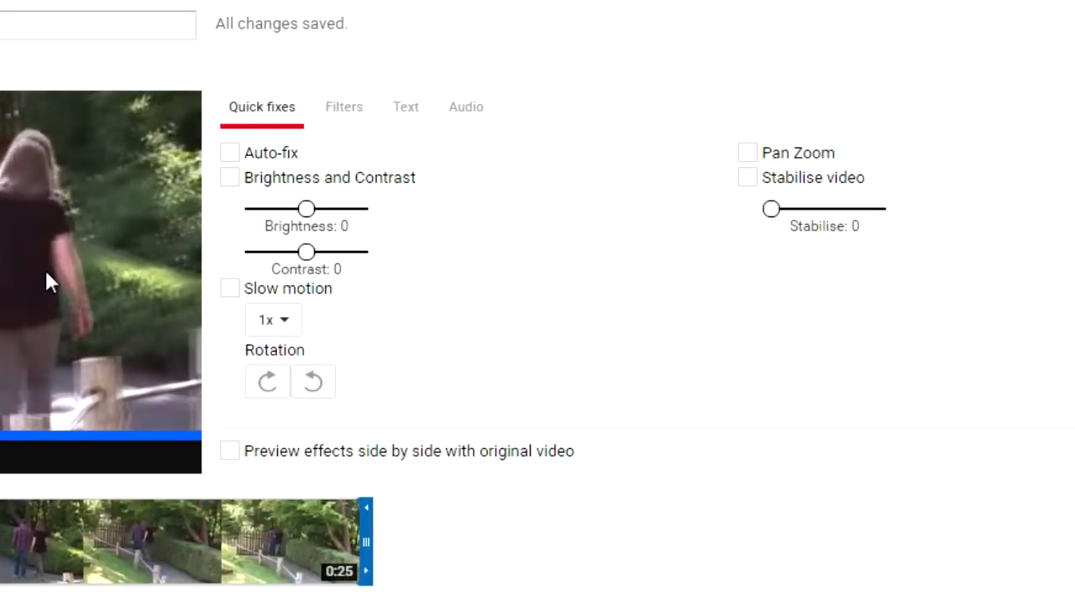
{"action": "left_click_drag", "start_coordinate": [305, 209], "coordinate": [278, 208]}
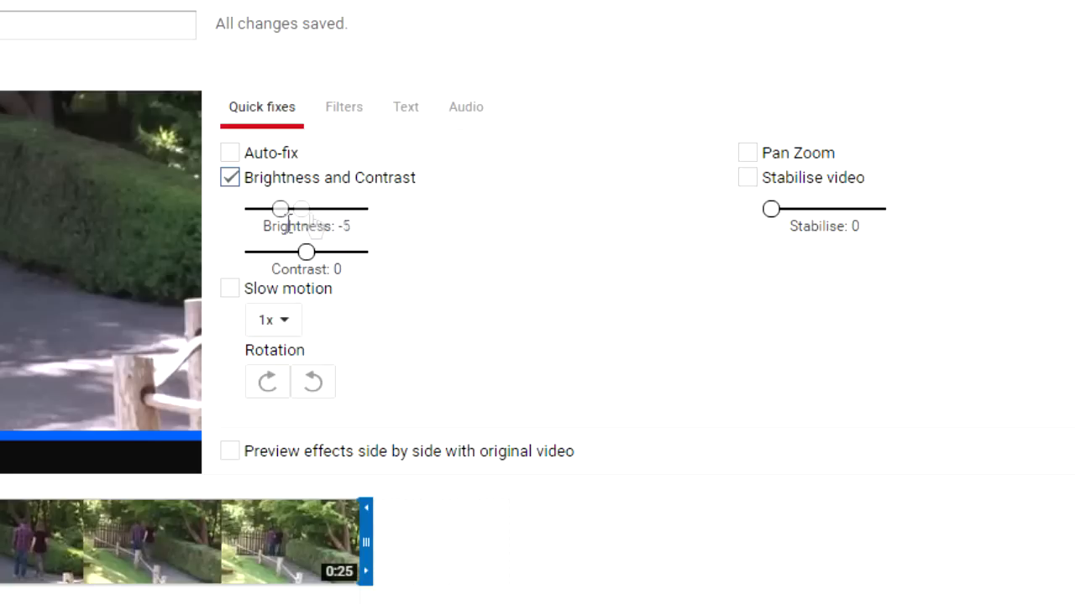
{"action": "left_click", "coordinate": [228, 178]}
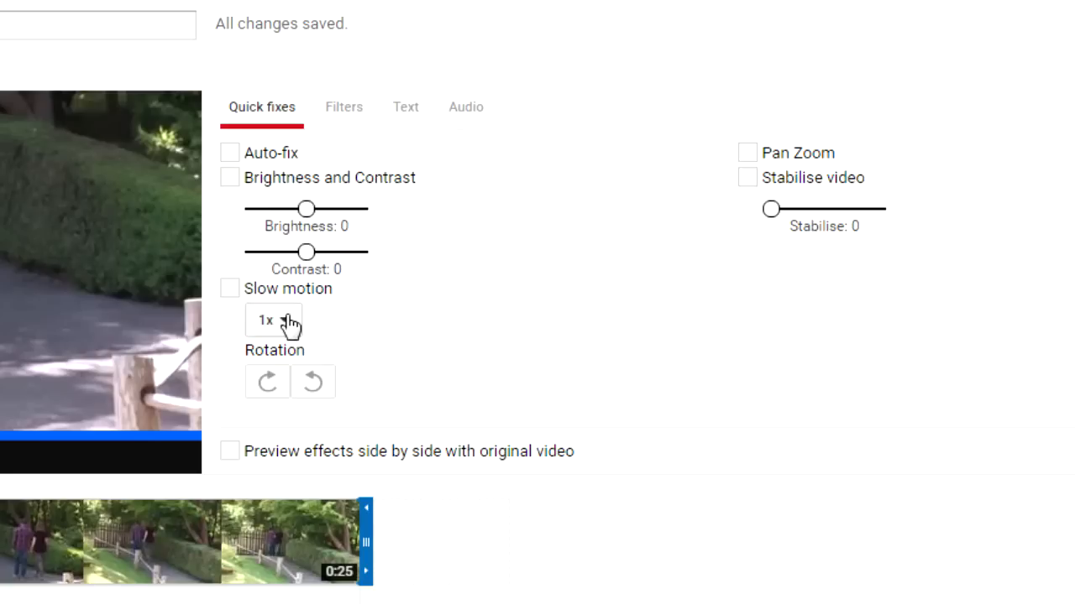
{"action": "mouse_move", "coordinate": [436, 363]}
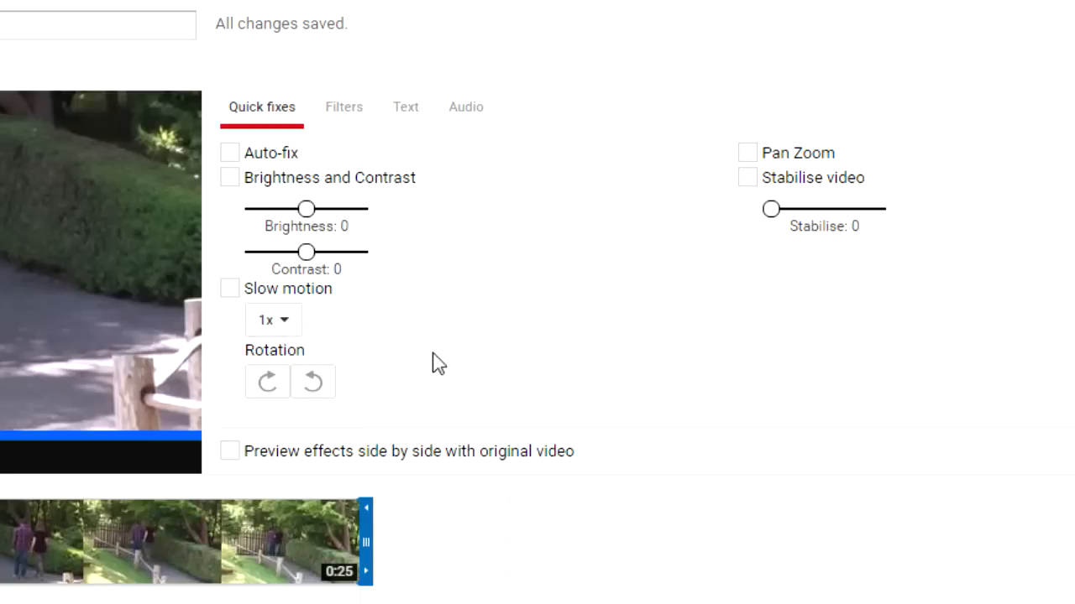
{"action": "mouse_move", "coordinate": [746, 178]}
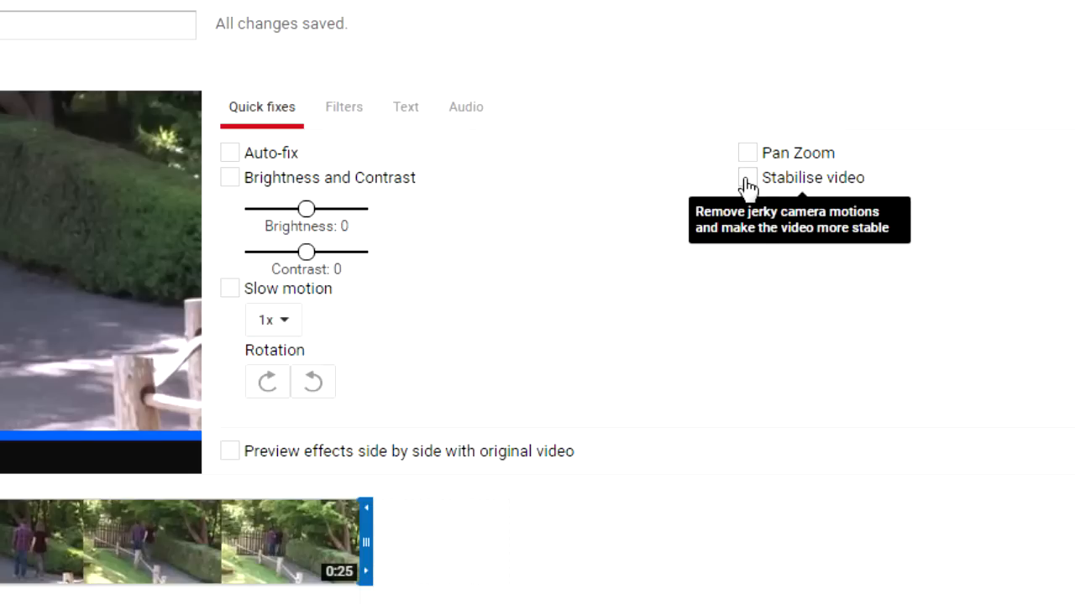
{"action": "left_click", "coordinate": [746, 178]}
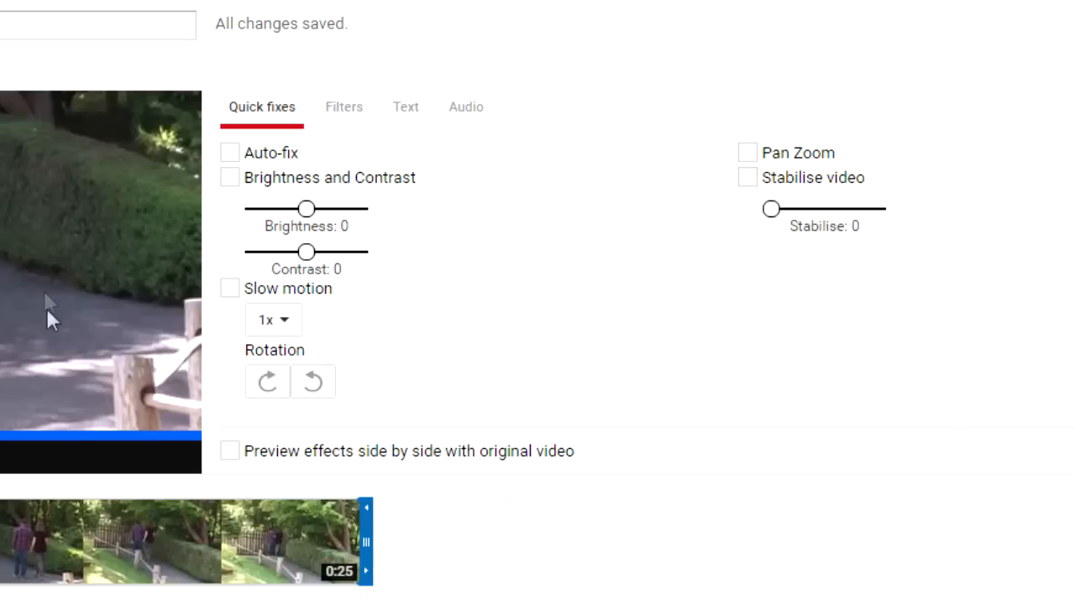
Preview the clip side by side, trying brightness and resetting it to zero
{"action": "left_click", "coordinate": [228, 450]}
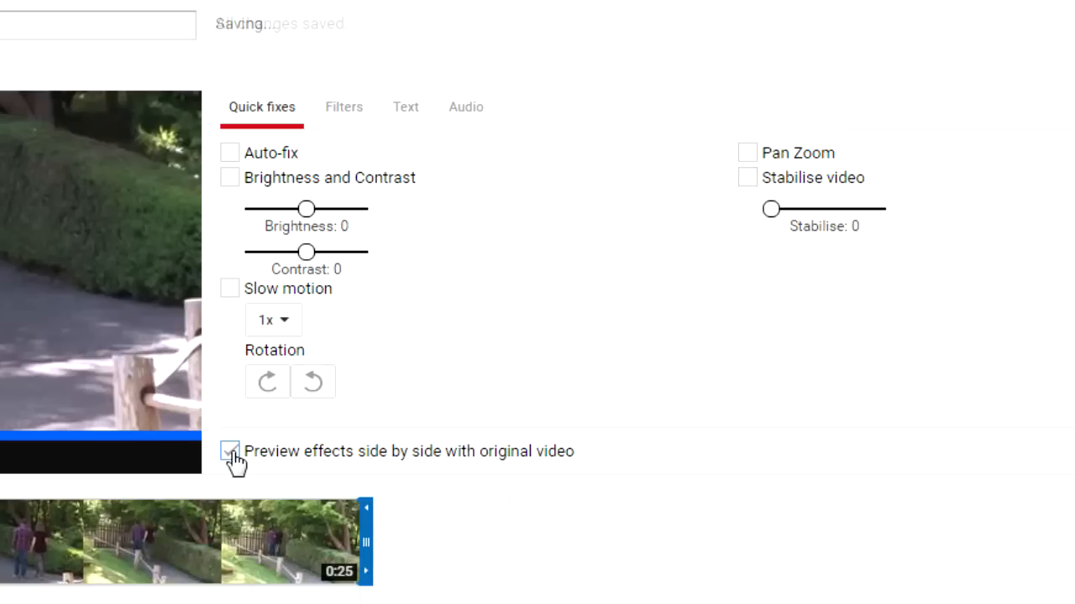
{"action": "left_click", "coordinate": [228, 450]}
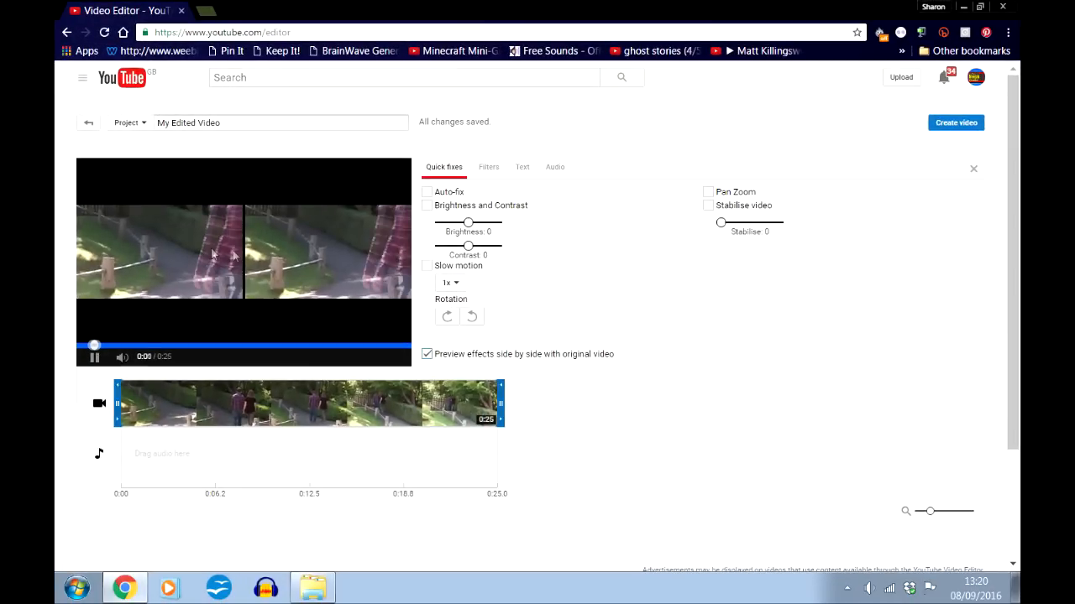
{"action": "left_click", "coordinate": [94, 356]}
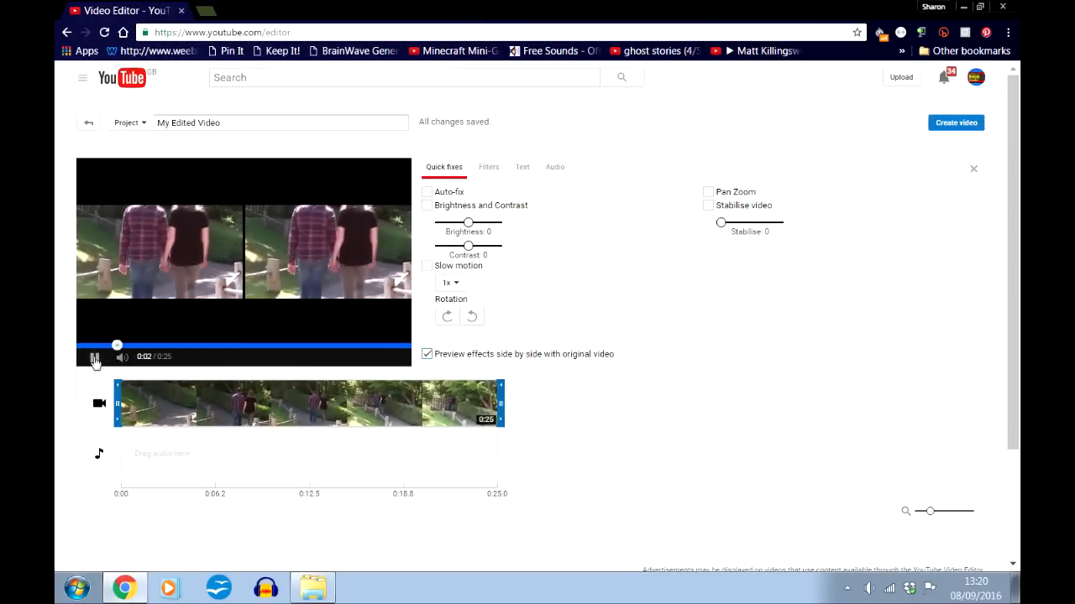
{"action": "left_click", "coordinate": [426, 205]}
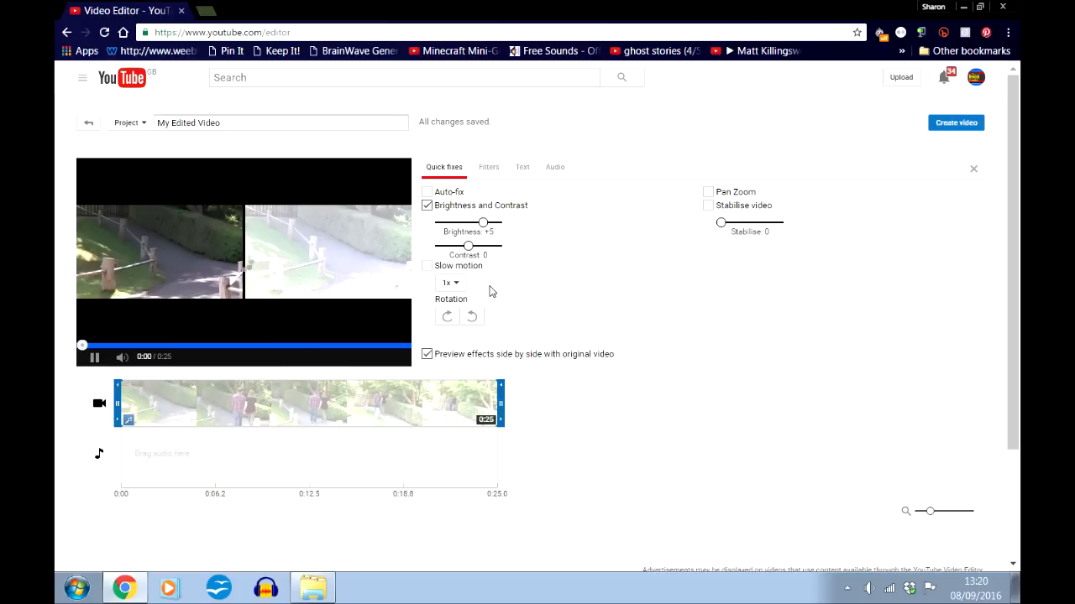
{"action": "left_click", "coordinate": [94, 356]}
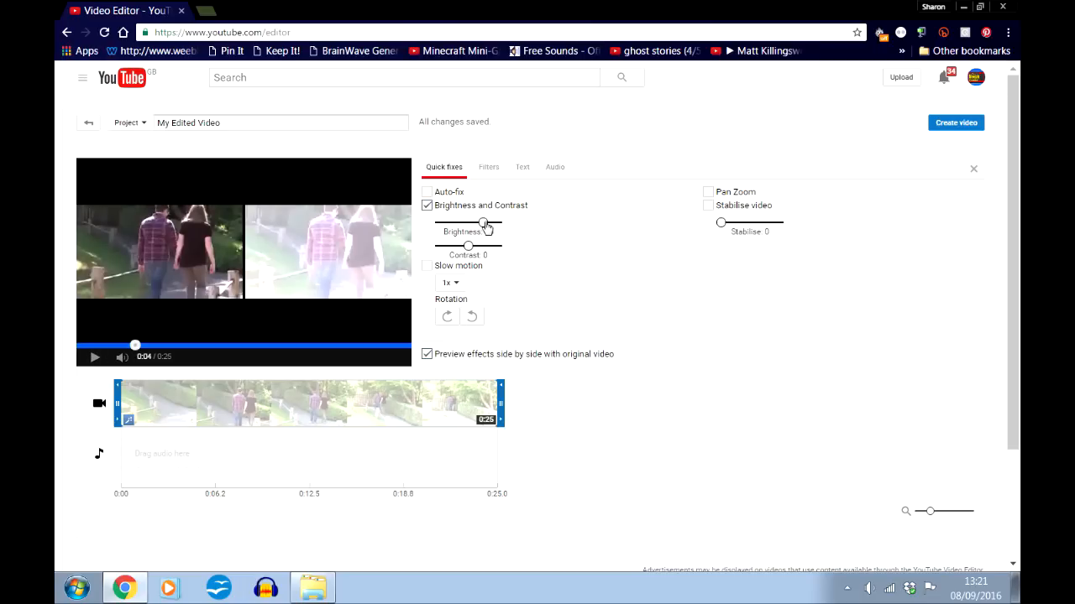
{"action": "left_click", "coordinate": [426, 205]}
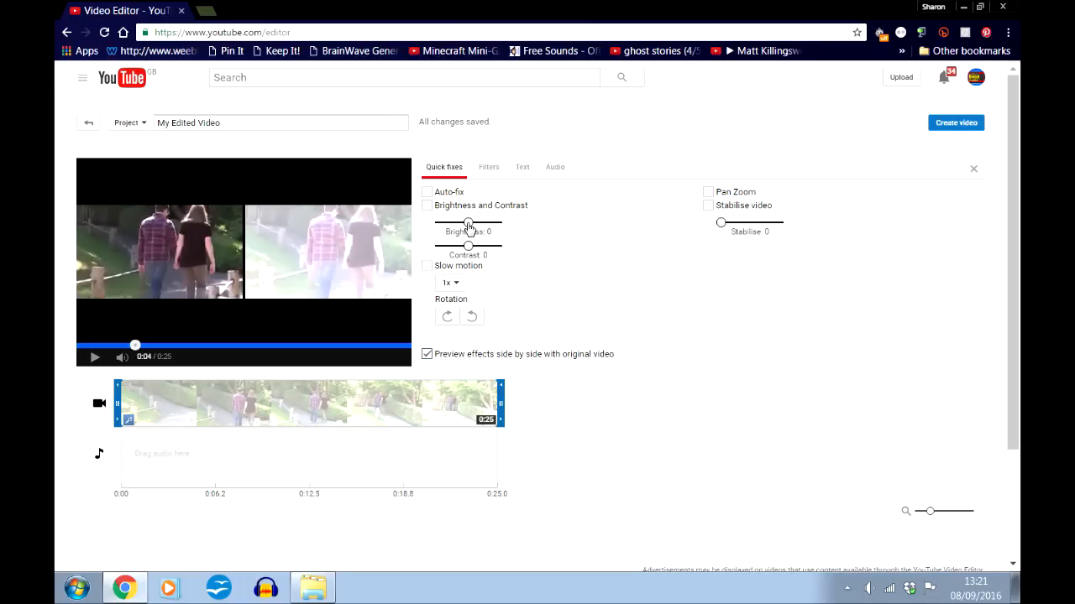
{"action": "left_click", "coordinate": [94, 356]}
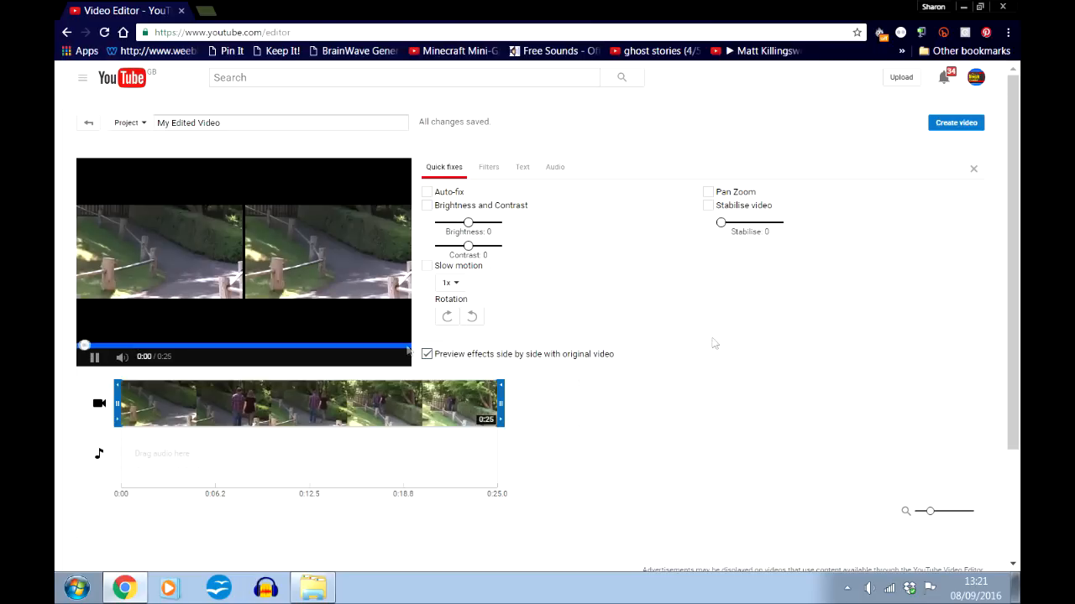
Split the walk footage into two short clips and return to the Creative Commons list
{"action": "left_click", "coordinate": [94, 356]}
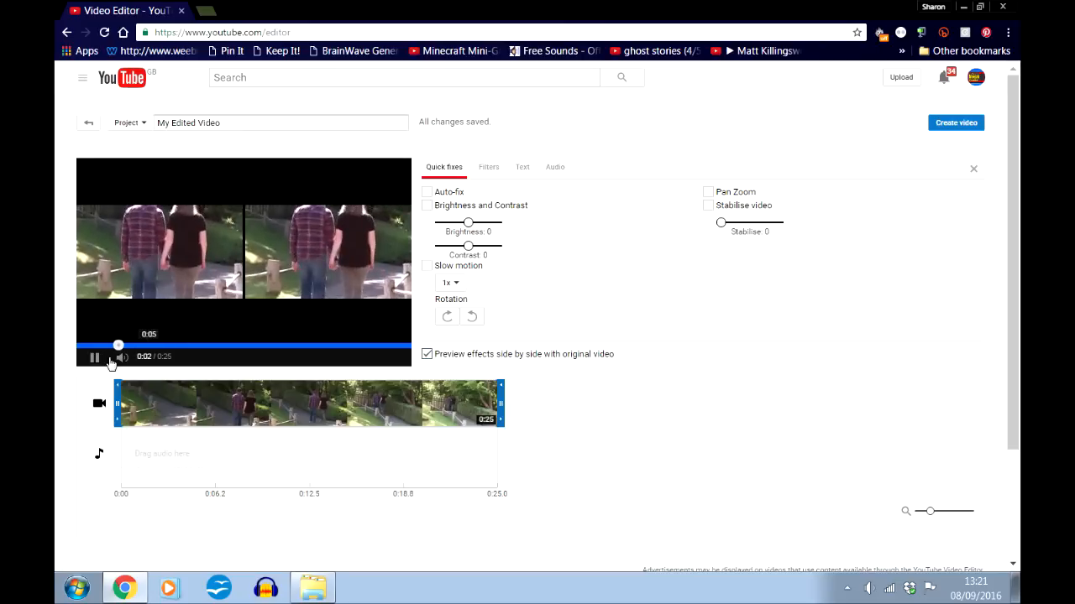
{"action": "left_click", "coordinate": [94, 356]}
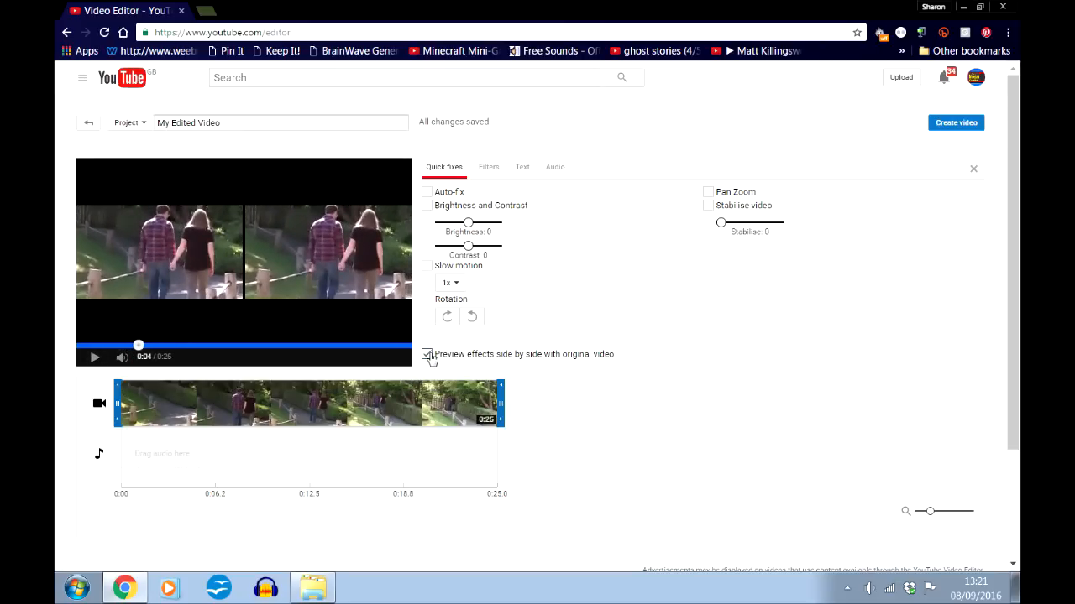
{"action": "left_click", "coordinate": [426, 352]}
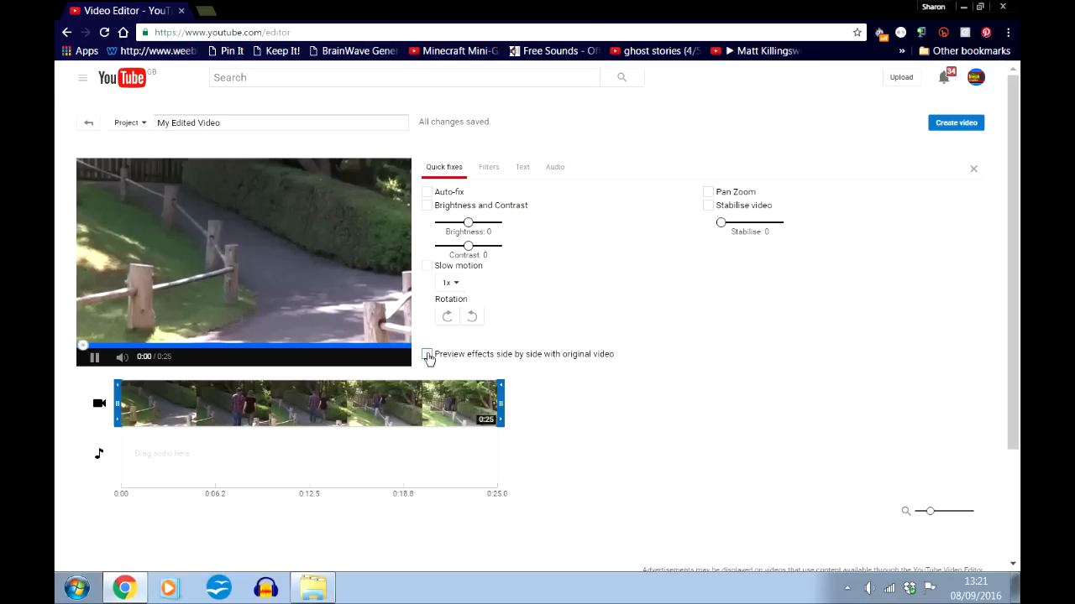
{"action": "left_click", "coordinate": [94, 356]}
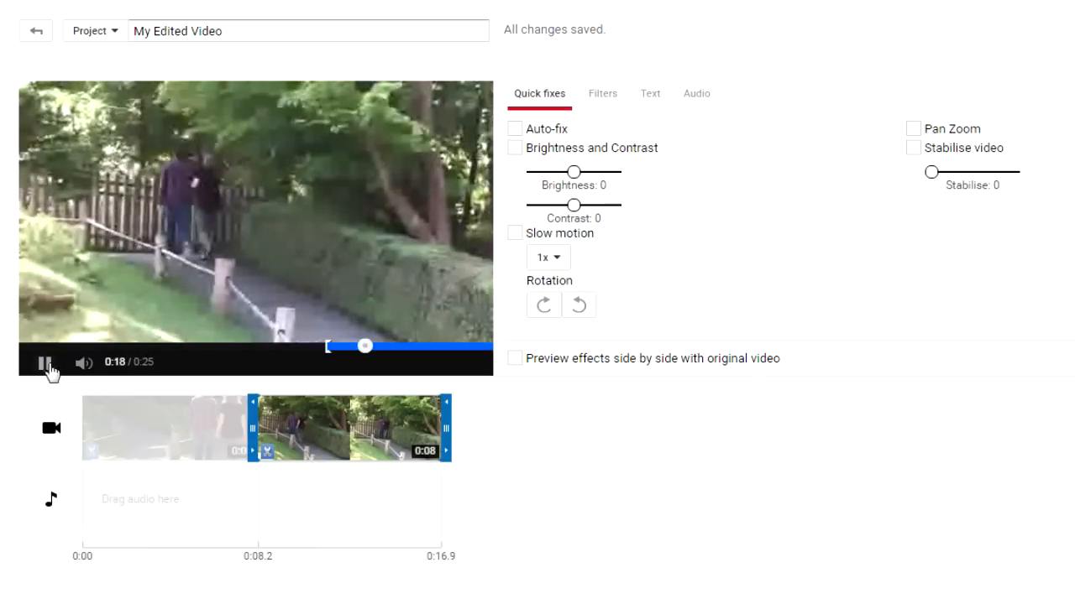
{"action": "left_click", "coordinate": [571, 96]}
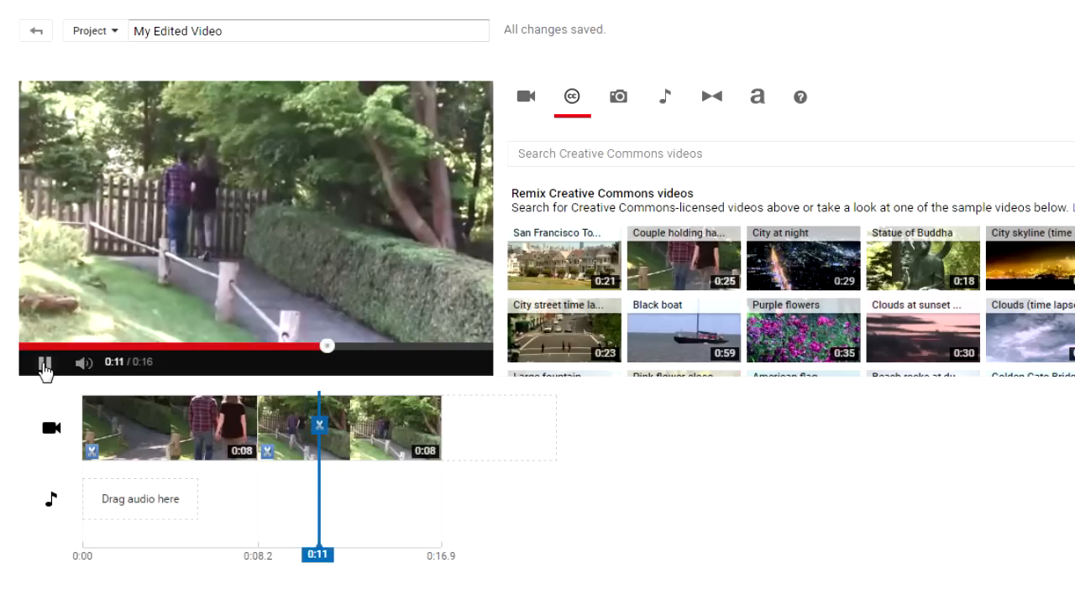
Join the two clips with a Crossblur transition and play back to check it
{"action": "left_click", "coordinate": [43, 362]}
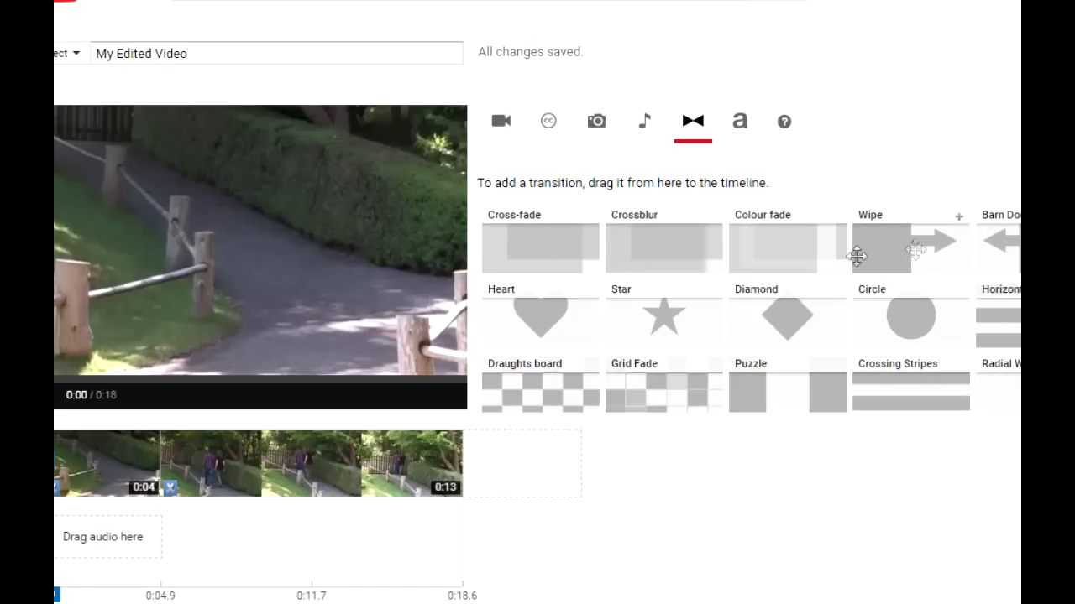
{"action": "mouse_move", "coordinate": [653, 245]}
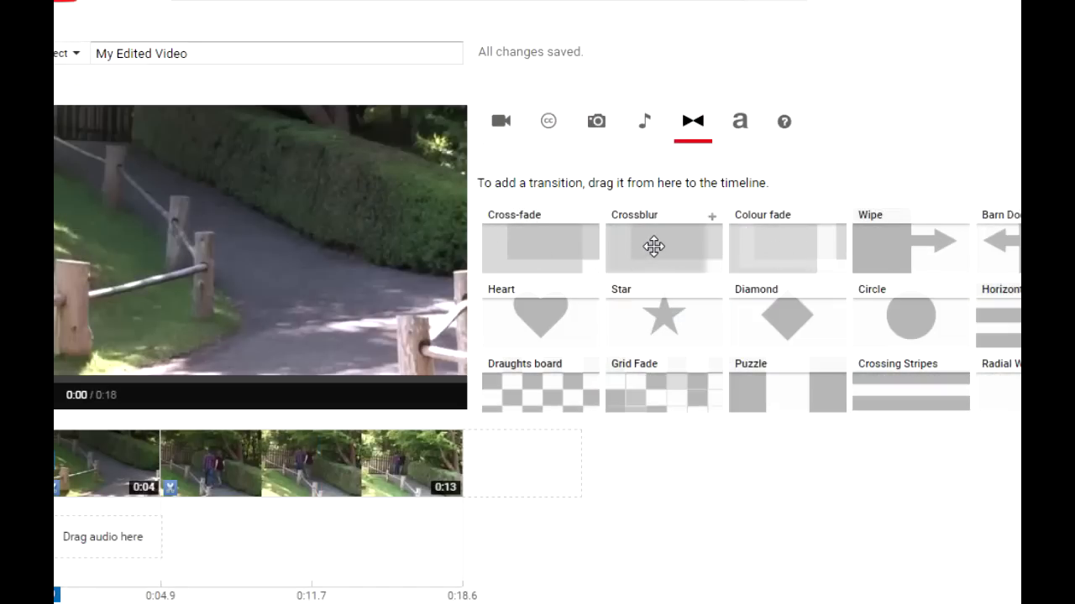
{"action": "left_click_drag", "start_coordinate": [663, 245], "coordinate": [216, 403]}
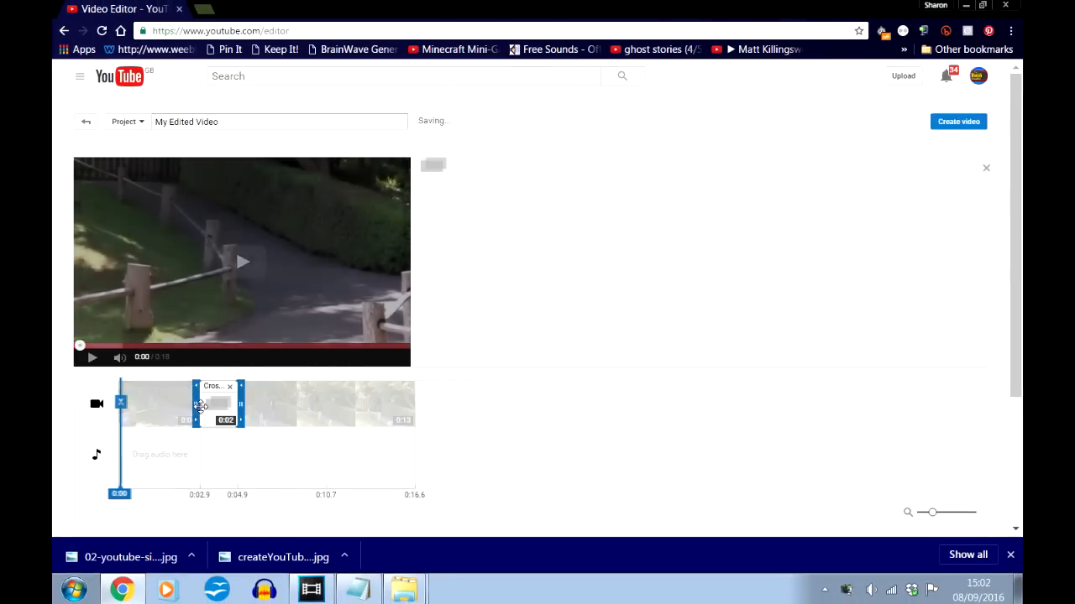
{"action": "left_click", "coordinate": [92, 356]}
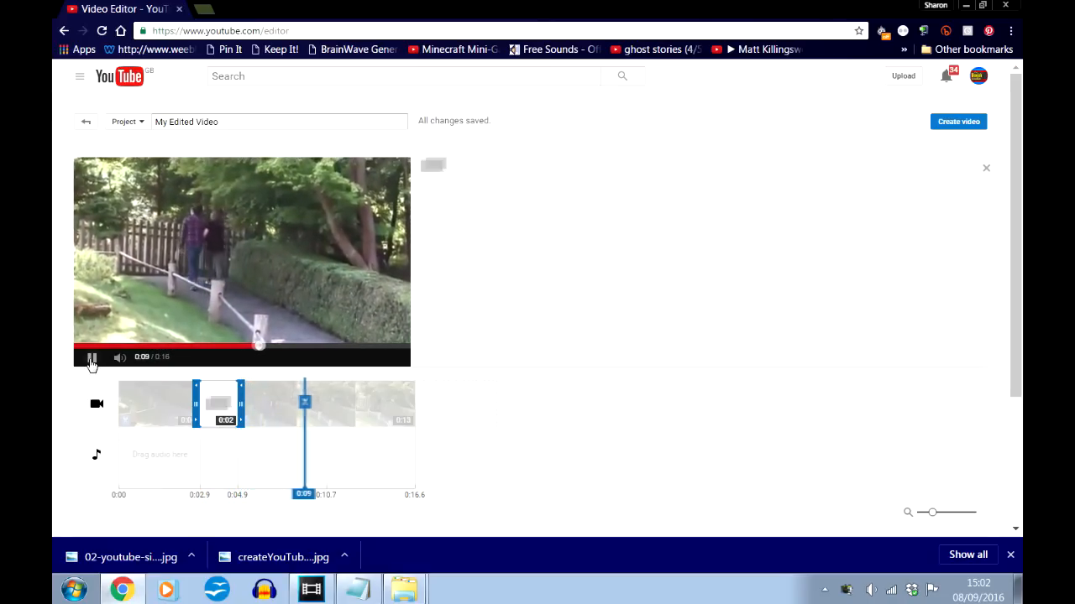
{"action": "left_click", "coordinate": [91, 356]}
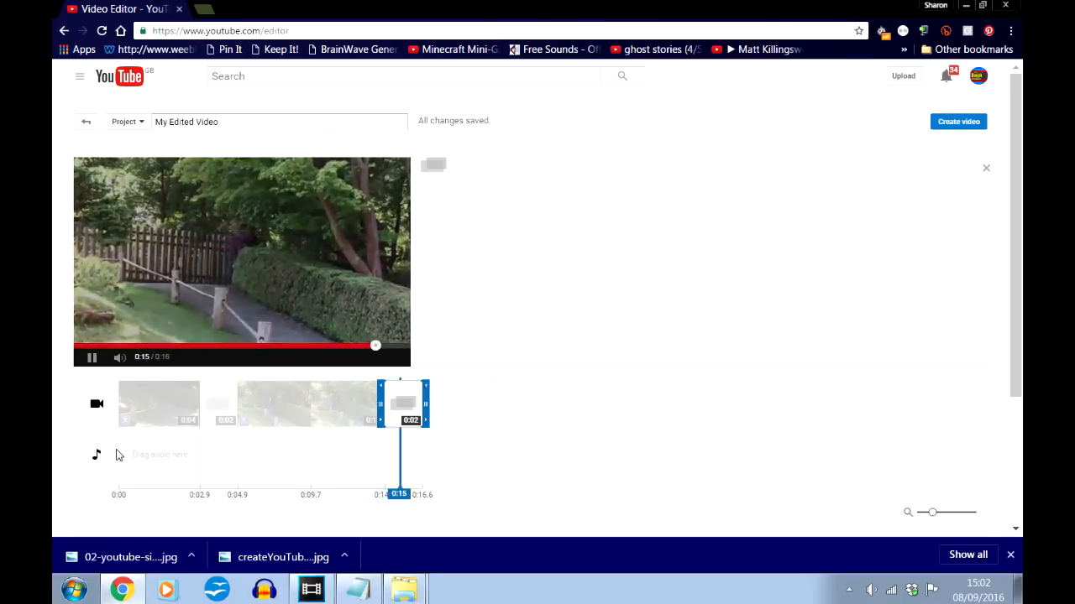
{"action": "left_click", "coordinate": [596, 183]}
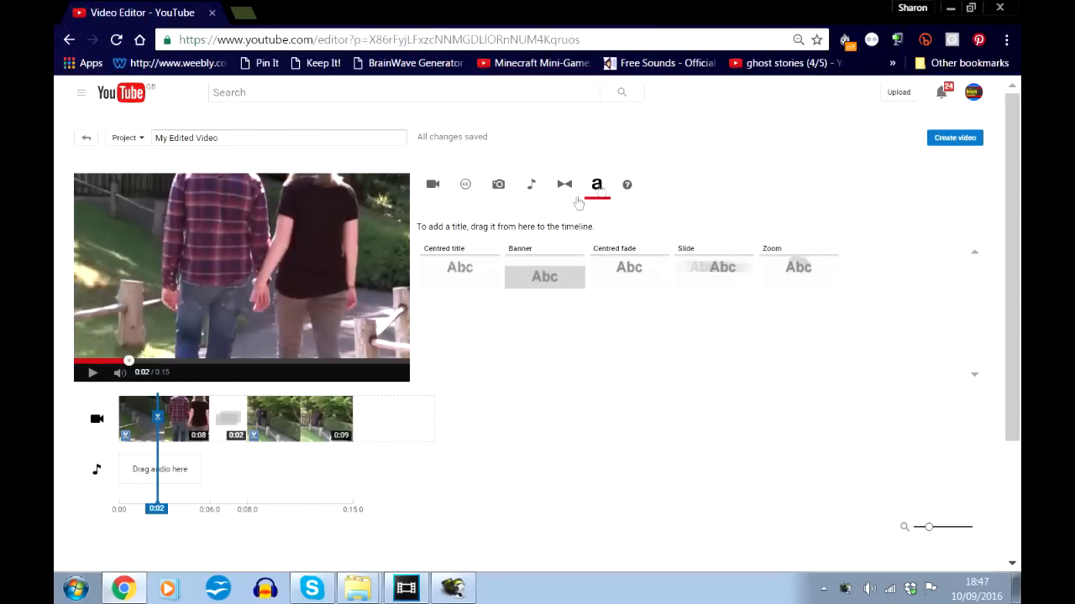
{"action": "mouse_move", "coordinate": [719, 267]}
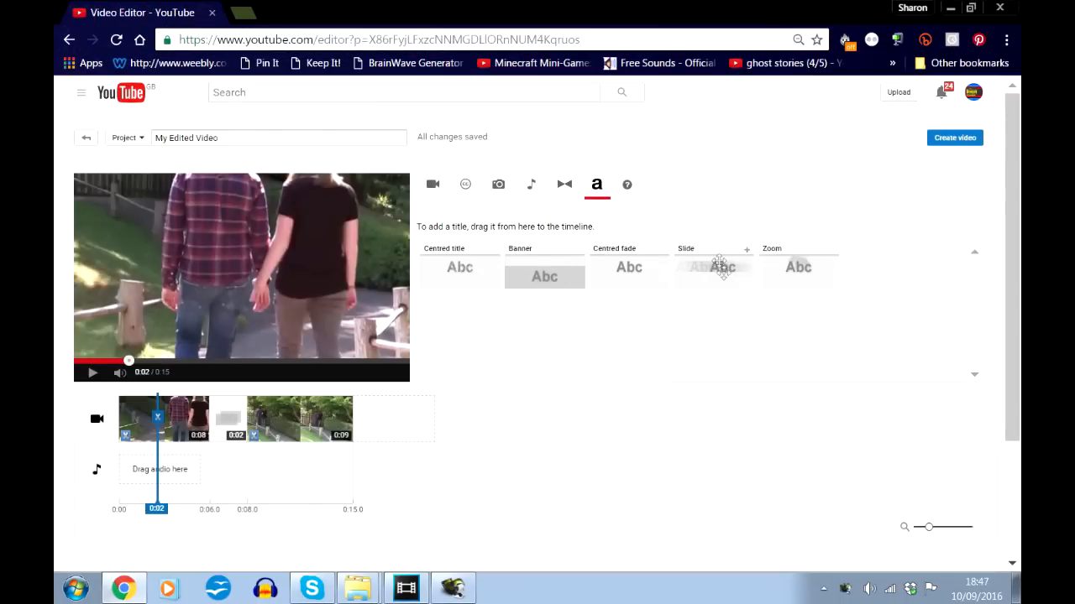
Add a Banner title at the start with text enabled reading 'The Walk'
{"action": "left_click_drag", "start_coordinate": [628, 265], "coordinate": [181, 386]}
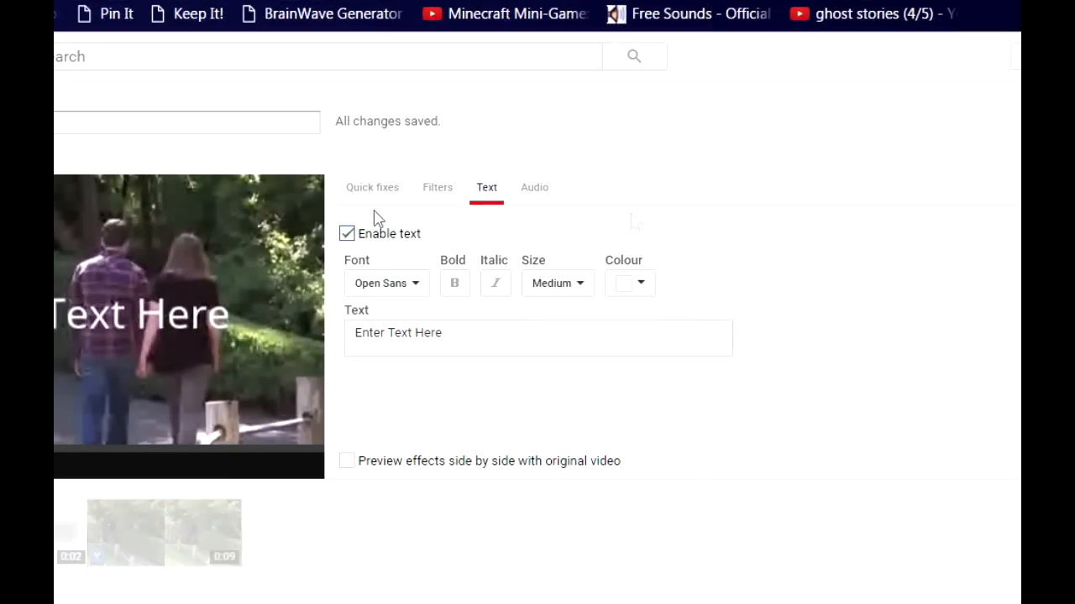
{"action": "mouse_move", "coordinate": [341, 245]}
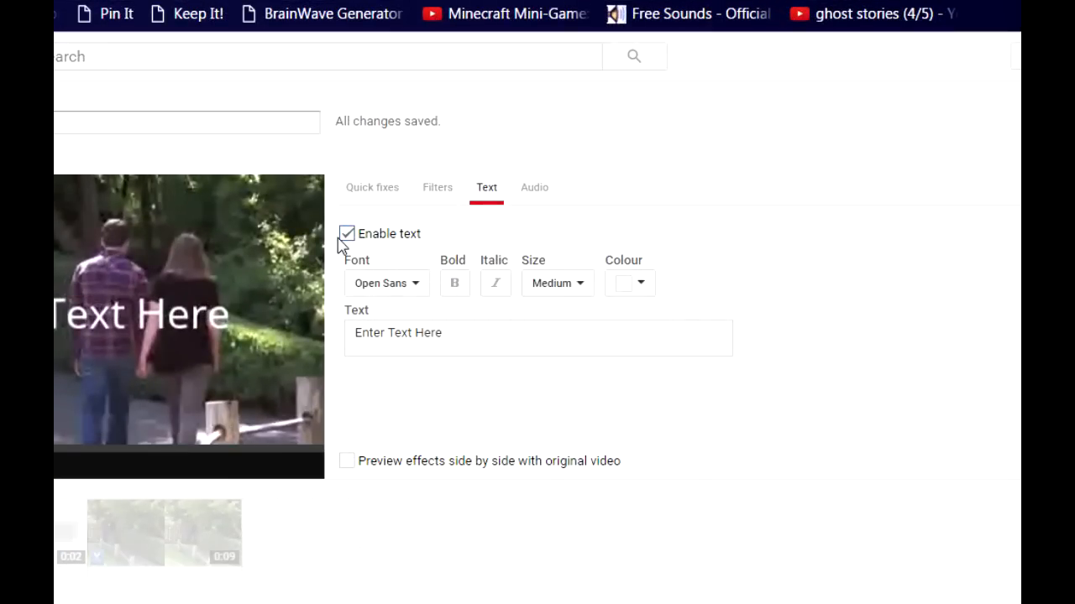
{"action": "left_click", "coordinate": [346, 233]}
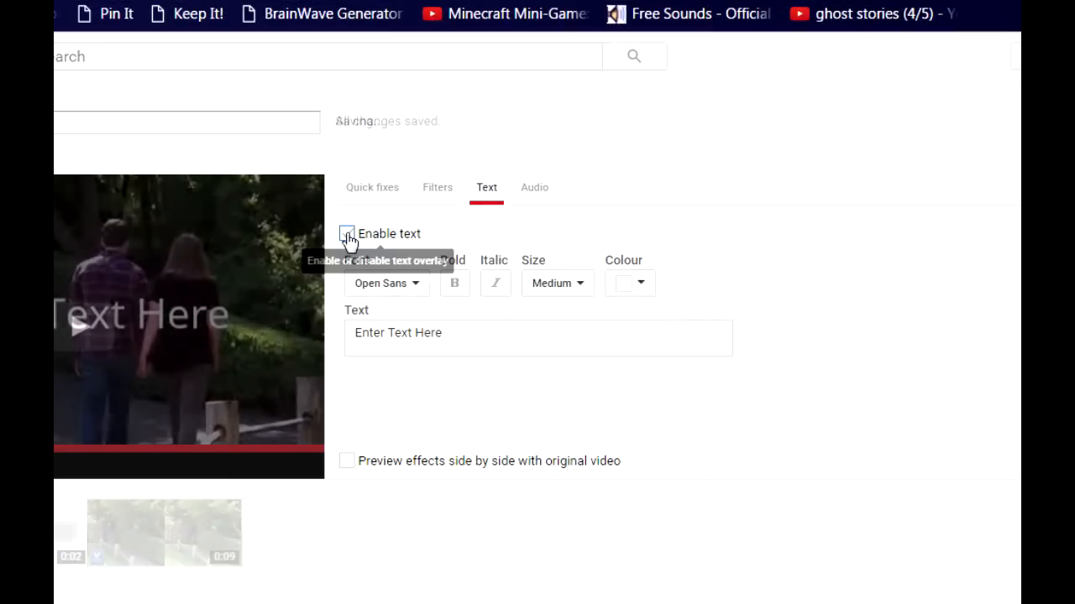
{"action": "left_click", "coordinate": [346, 233]}
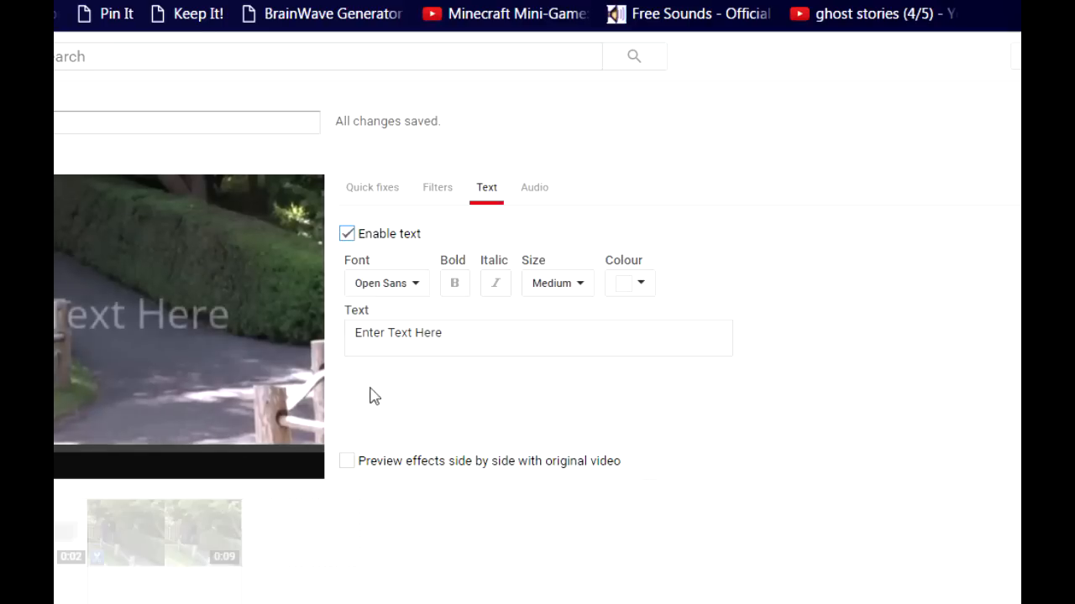
{"action": "type", "text": "The Walk"}
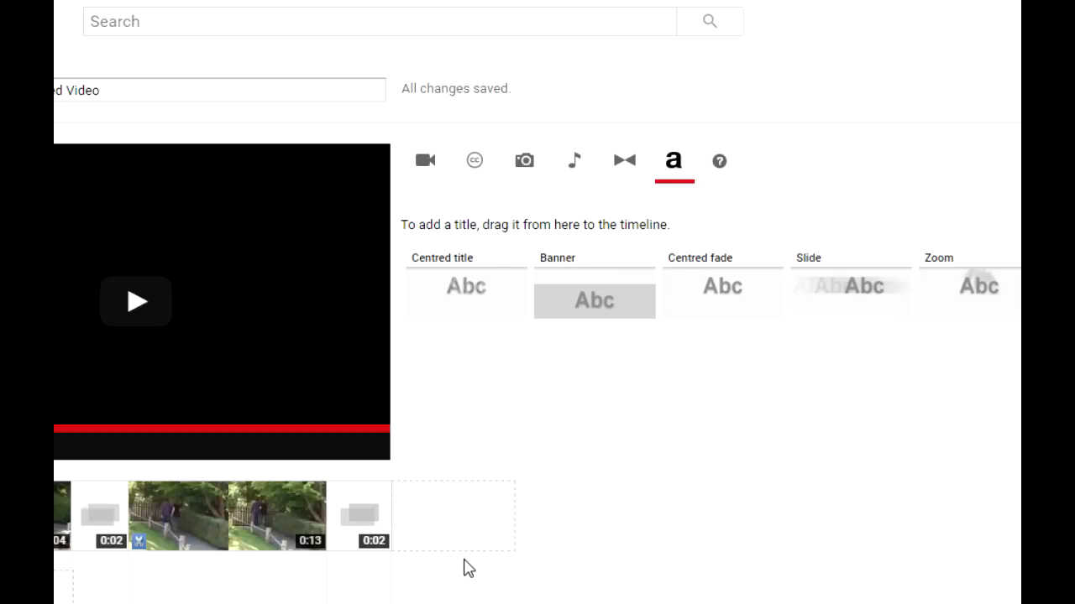
{"action": "mouse_move", "coordinate": [575, 161]}
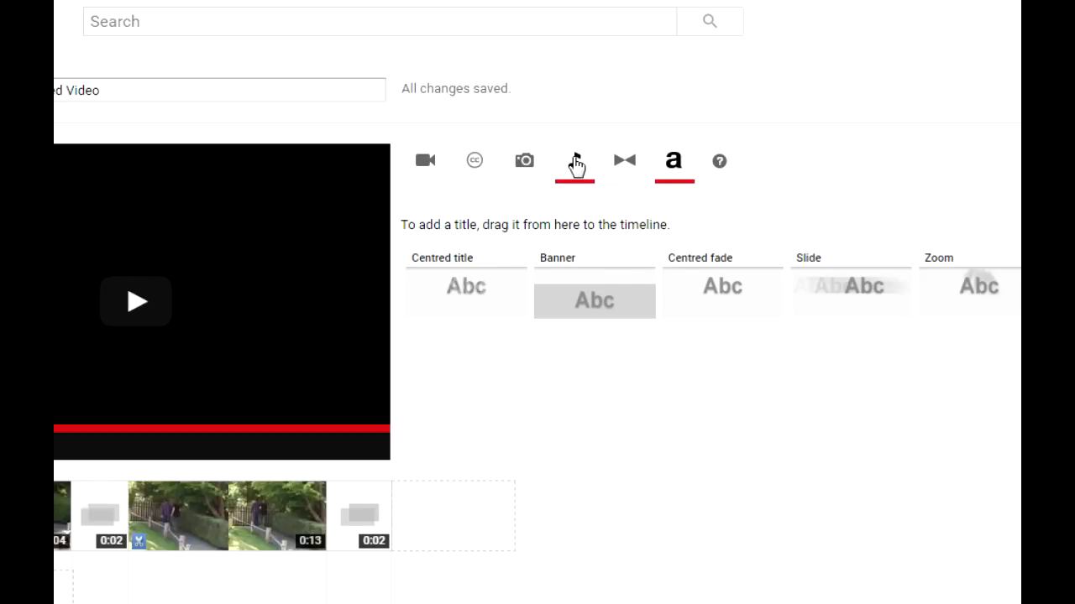
Add the music track 'First of the Last' as the soundtrack from the audio library
{"action": "left_click", "coordinate": [532, 168]}
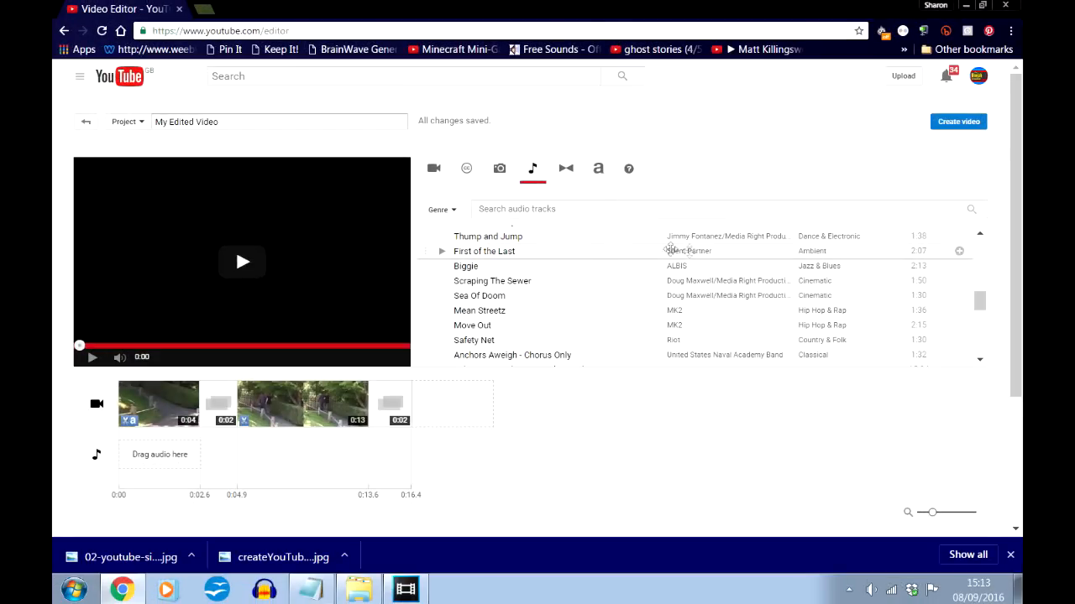
{"action": "mouse_move", "coordinate": [983, 299]}
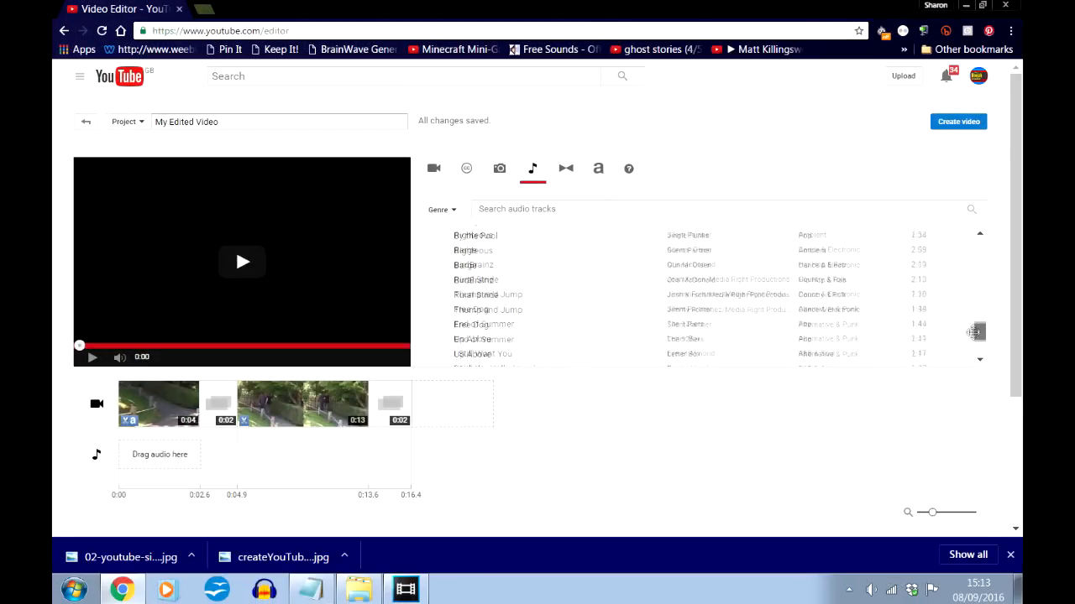
{"action": "scroll", "scroll_direction": "down", "scroll_amount": 3}
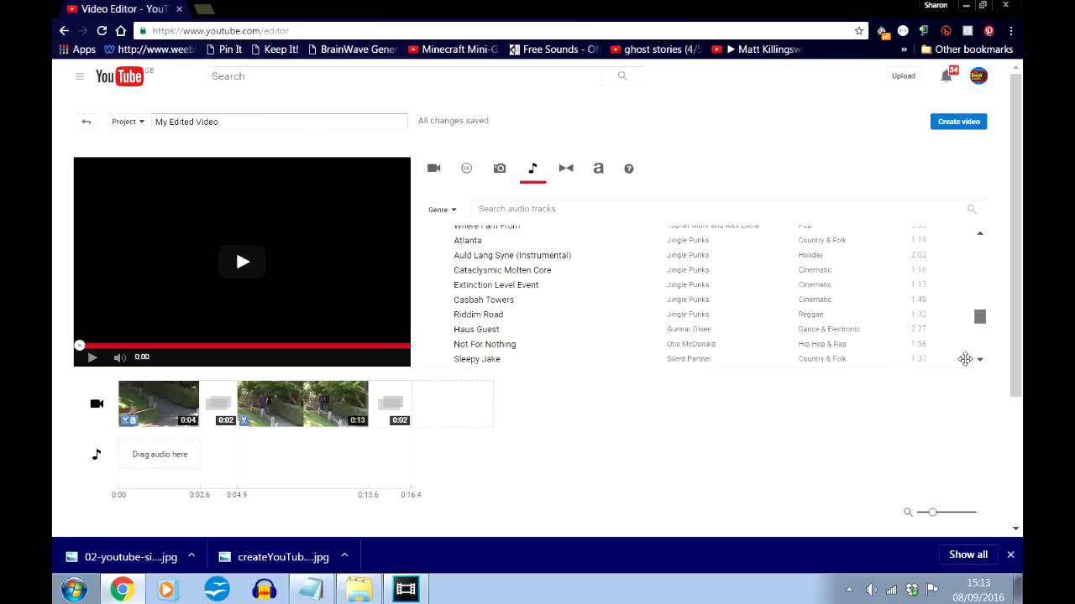
{"action": "scroll", "scroll_direction": "down", "scroll_amount": 3}
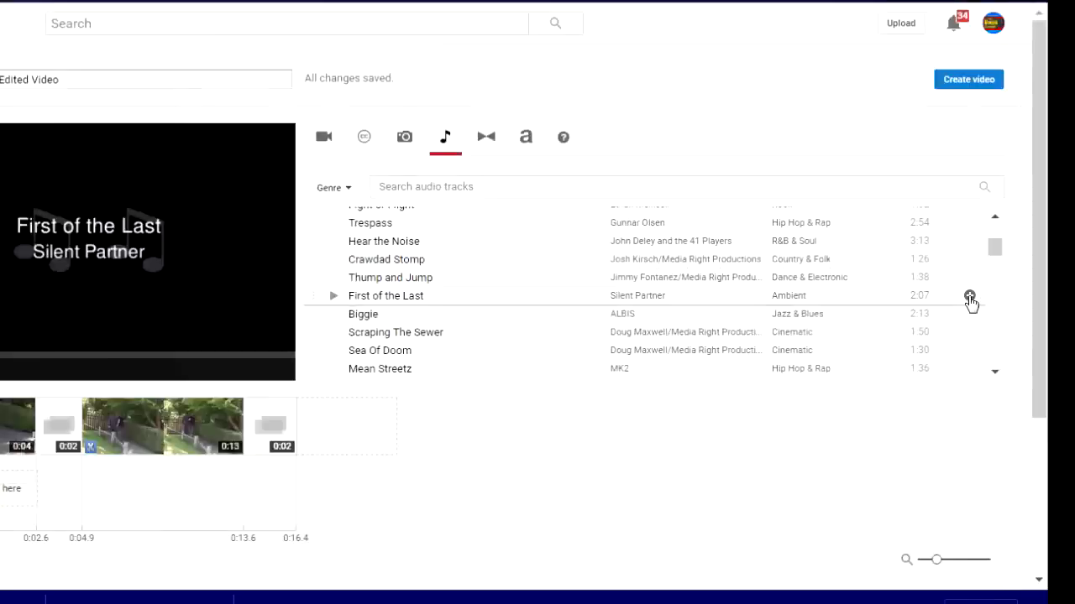
{"action": "left_click", "coordinate": [970, 296]}
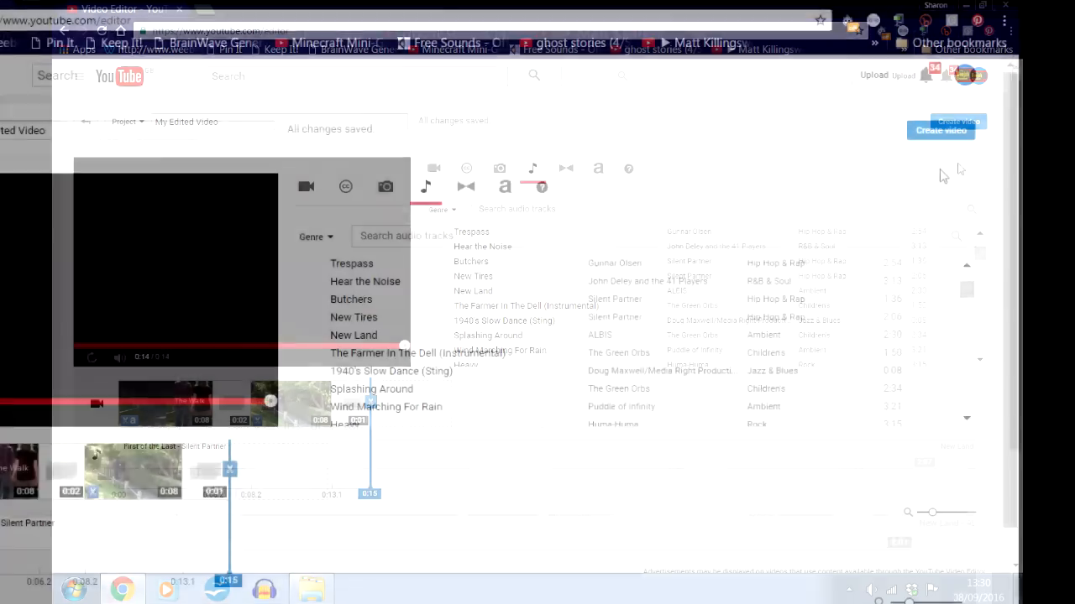
Create the video and play the published 'My Edited Video' on its watch page
{"action": "left_click", "coordinate": [940, 131]}
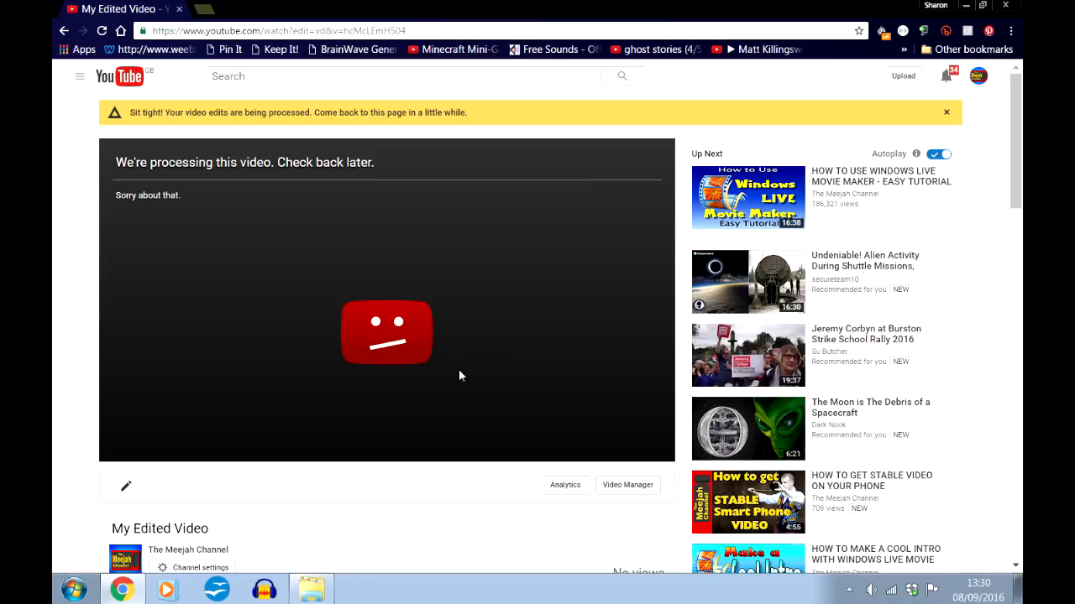
{"action": "mouse_move", "coordinate": [517, 486]}
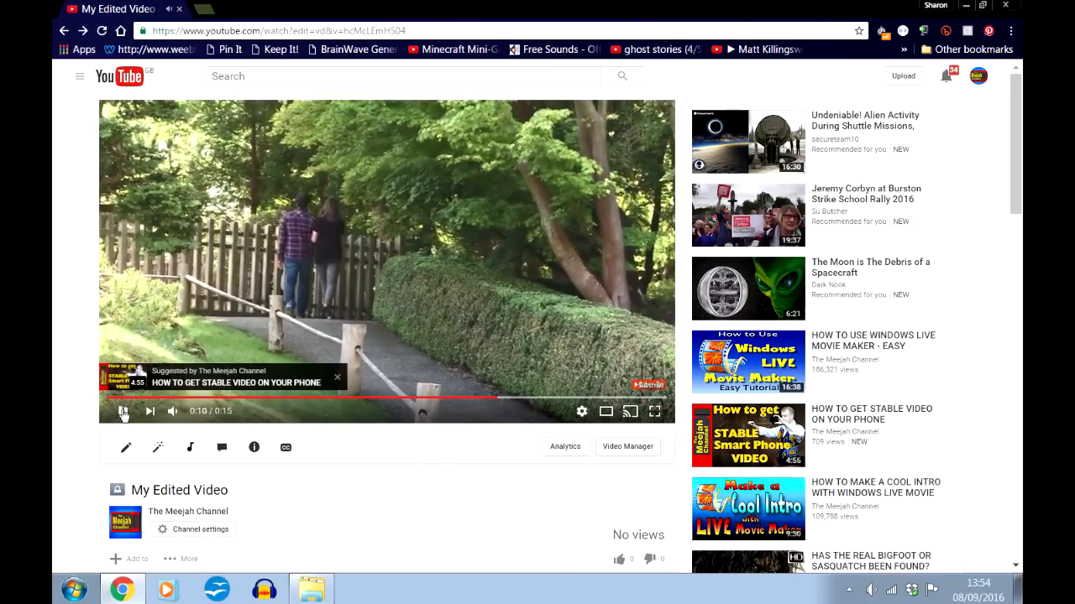
{"action": "left_click", "coordinate": [116, 396]}
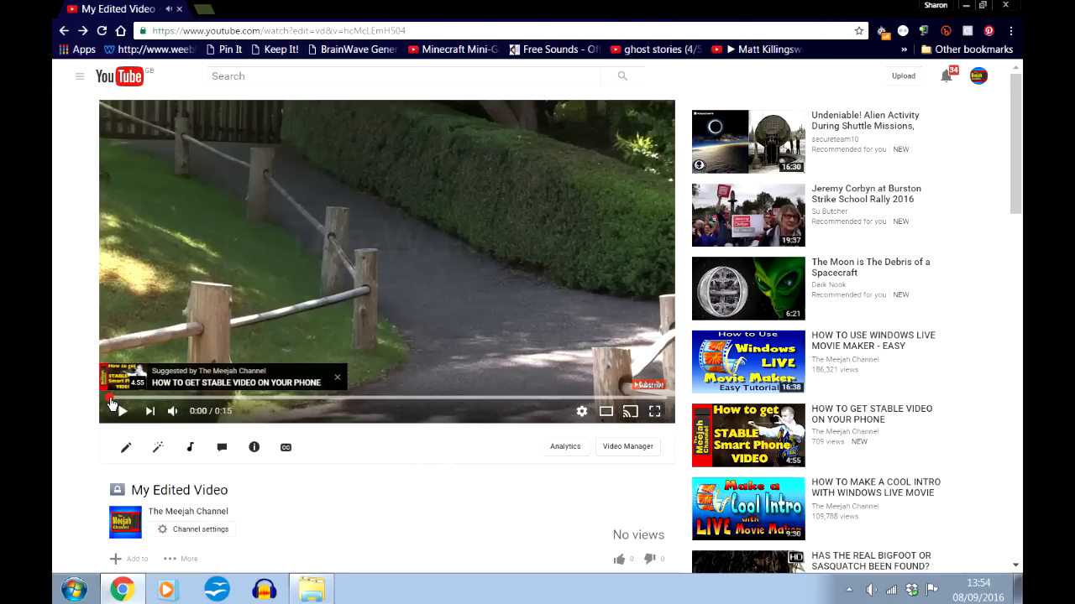